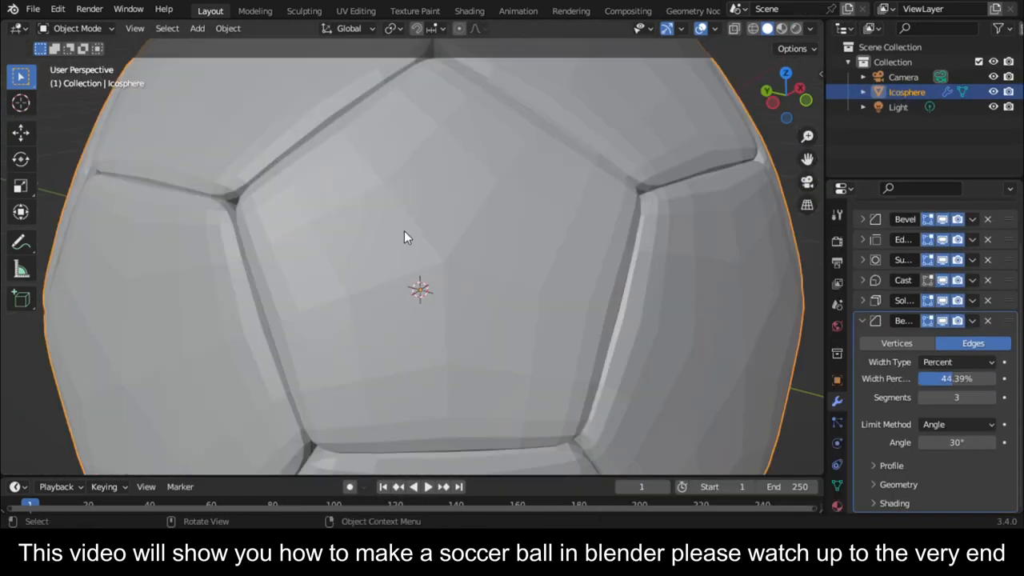
Select the default cube in the startup scene
click(781, 28)
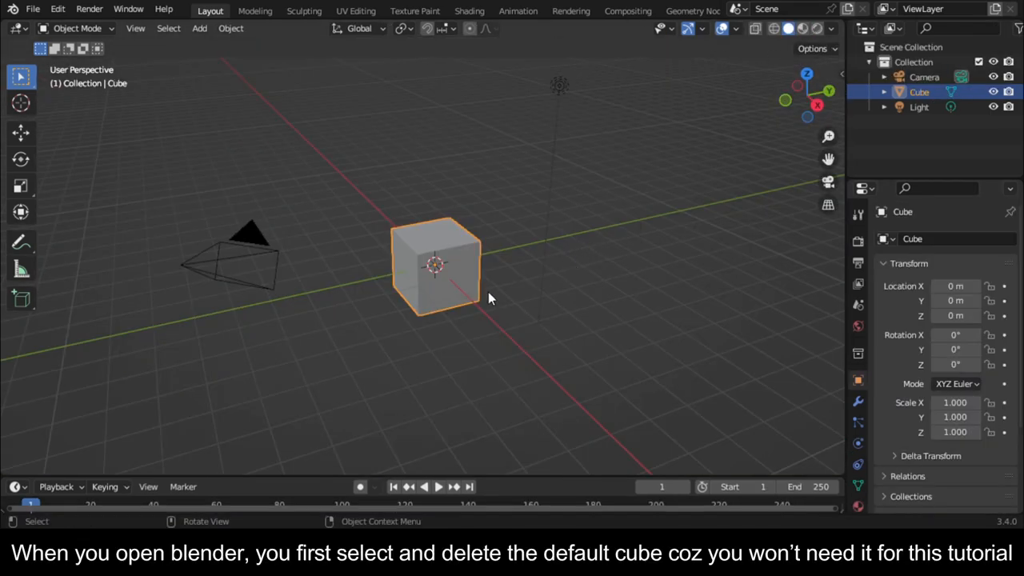
mouse_move(548, 304)
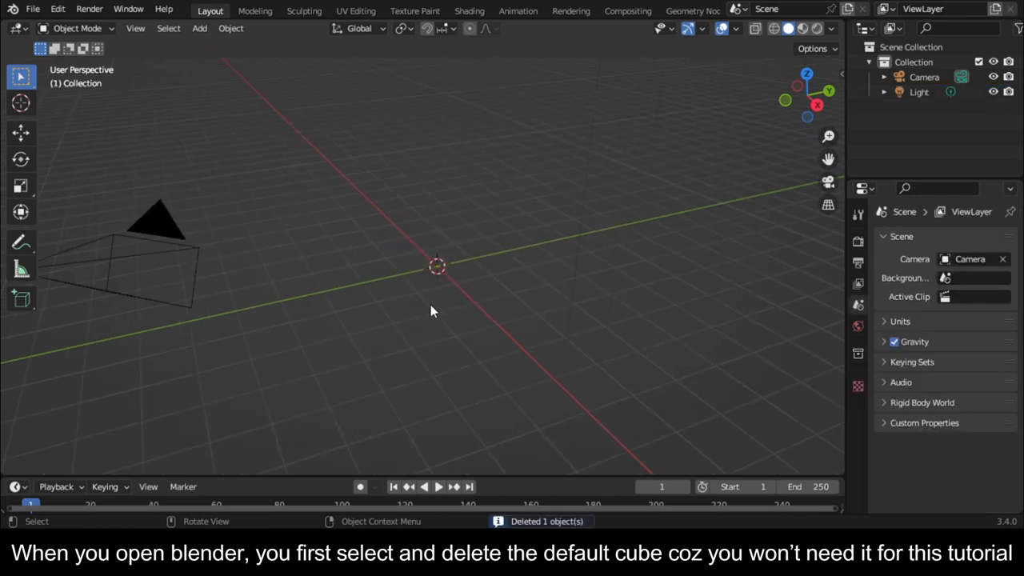
Add an Ico Sphere mesh and lower its subdivisions to 1
key(shift+a)
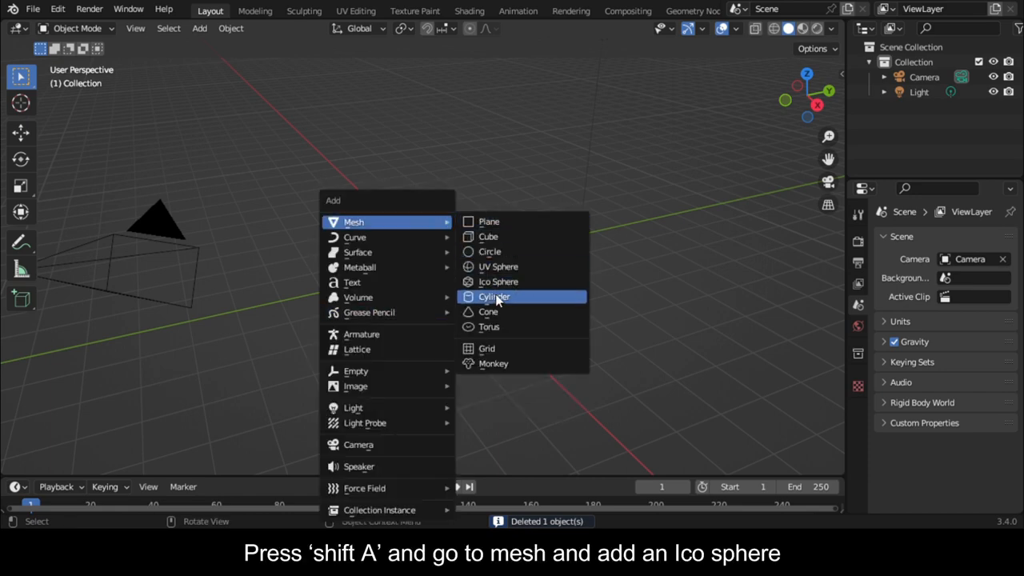
click(497, 280)
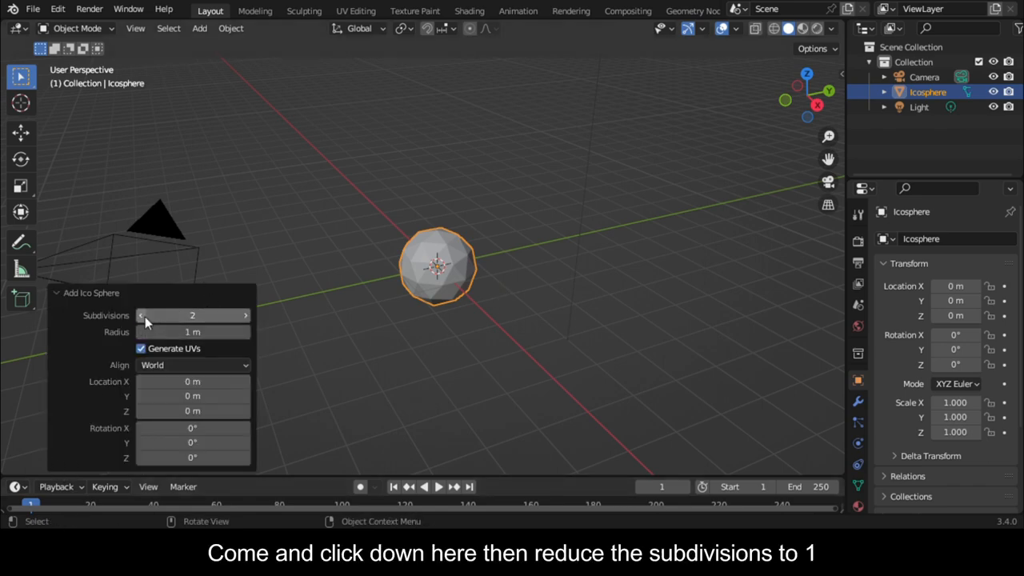
click(141, 315)
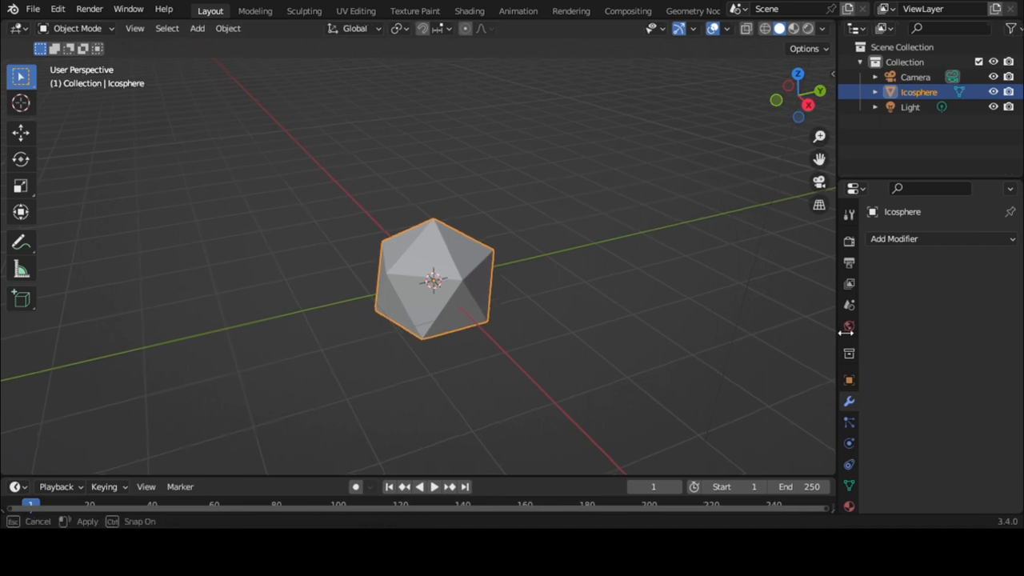
Add a Vertices Bevel modifier with Percent width type at 33.33%
click(893, 239)
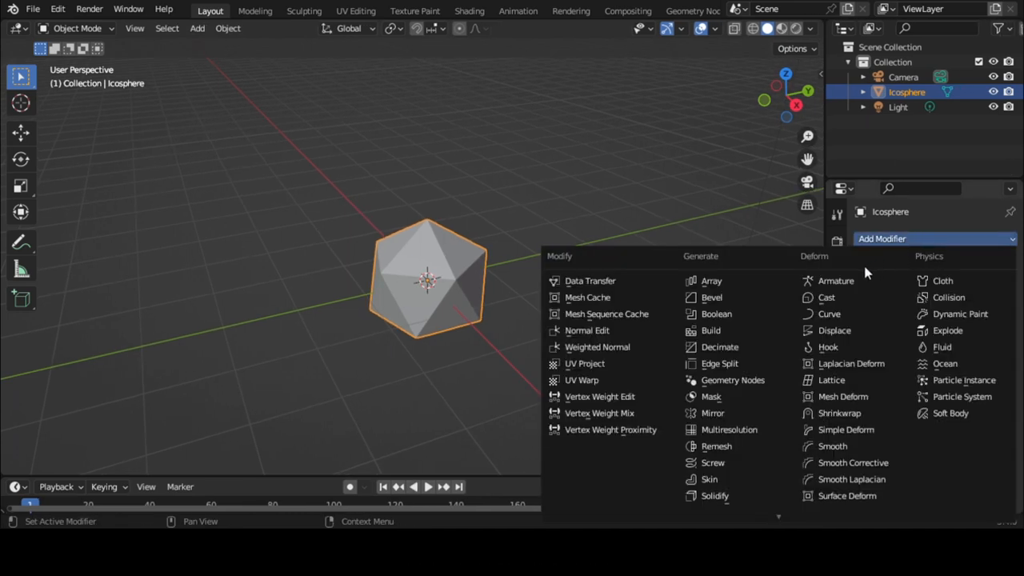
click(711, 297)
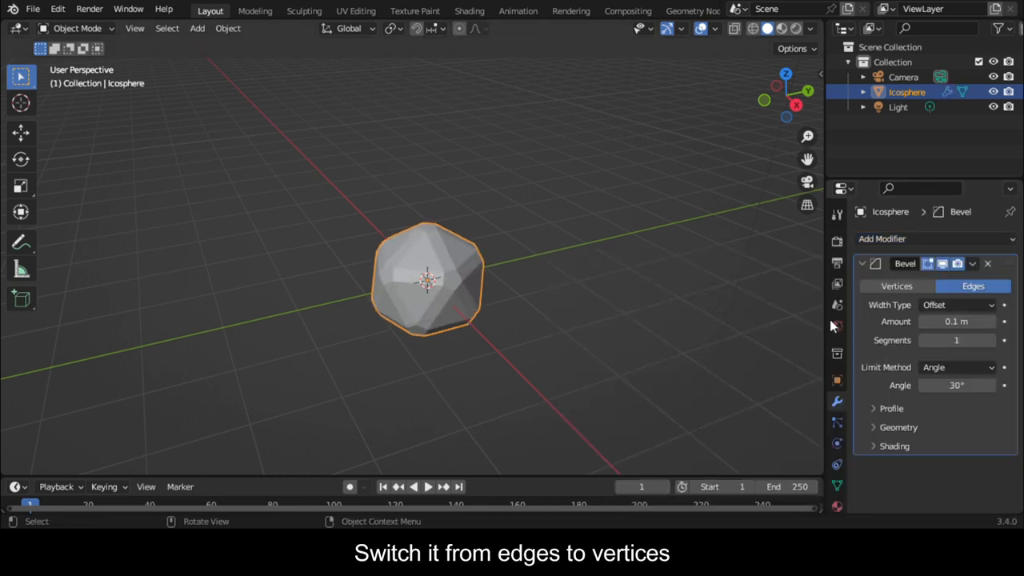
click(896, 285)
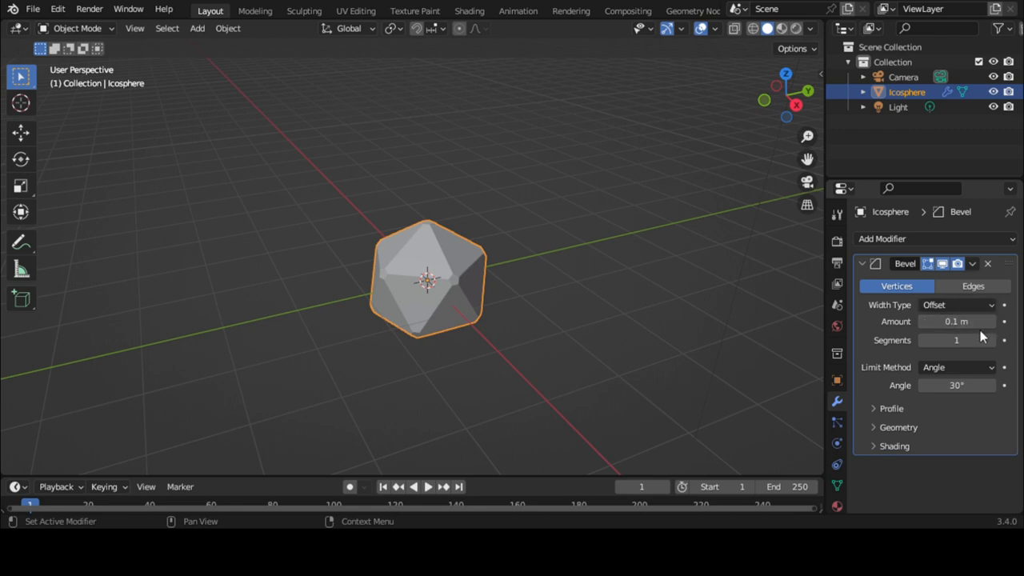
mouse_move(957, 321)
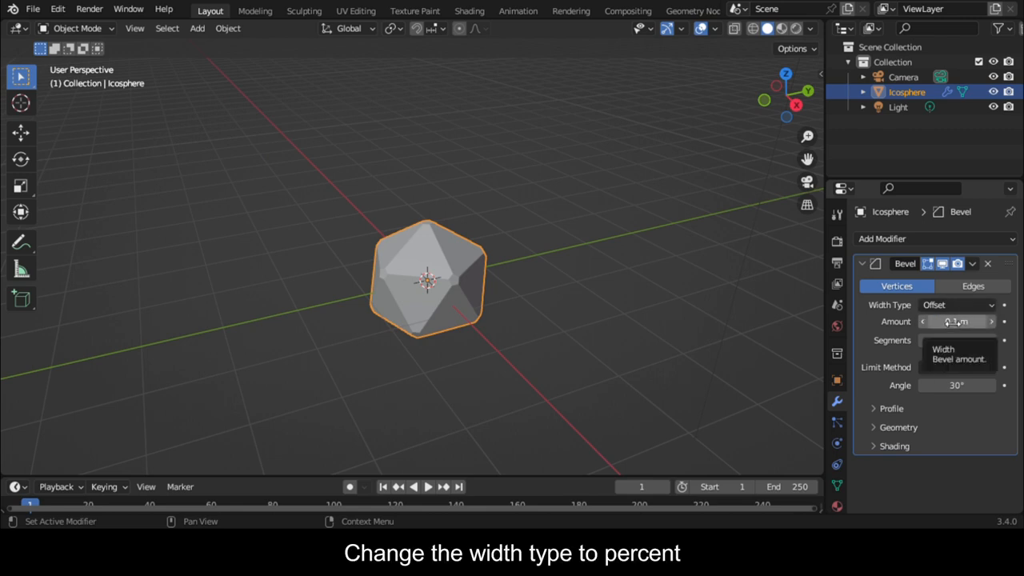
click(956, 304)
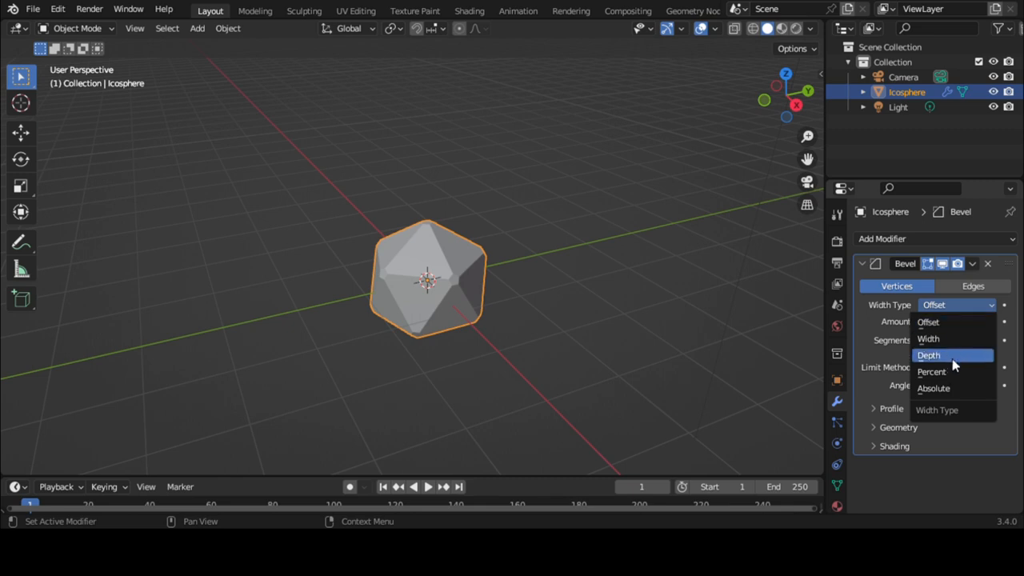
click(931, 371)
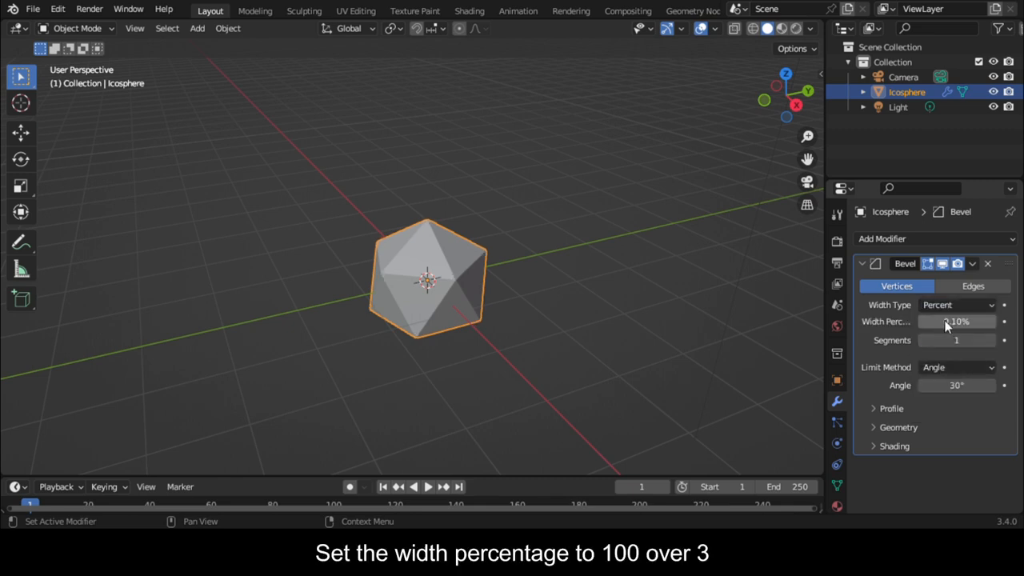
double_click(957, 321)
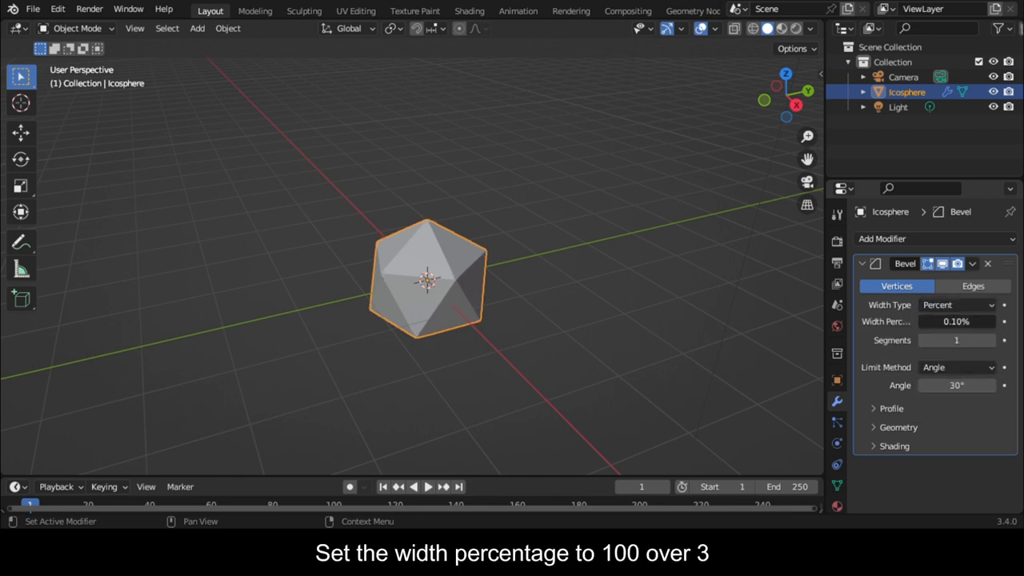
text(100/)
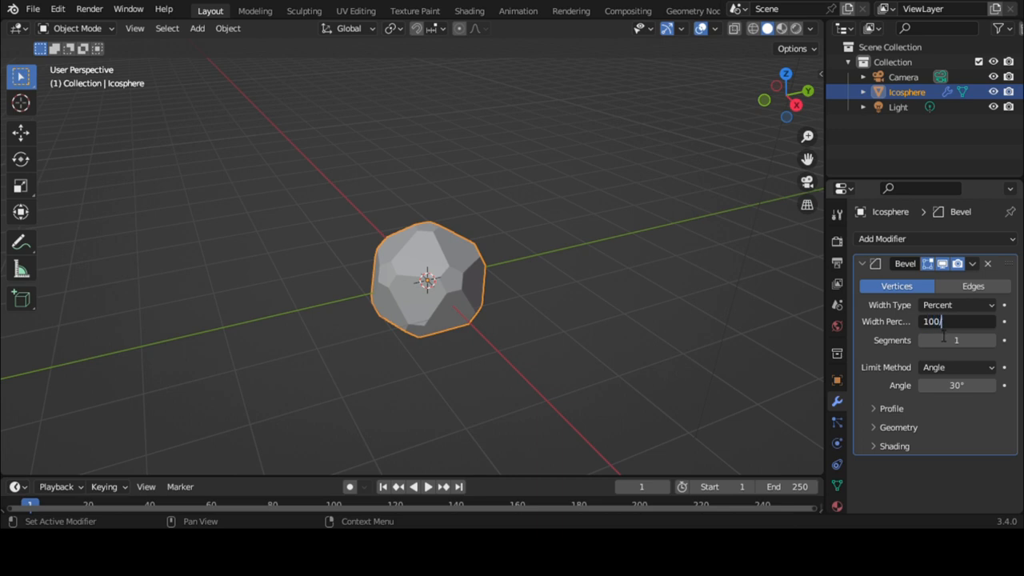
text(33.33%)
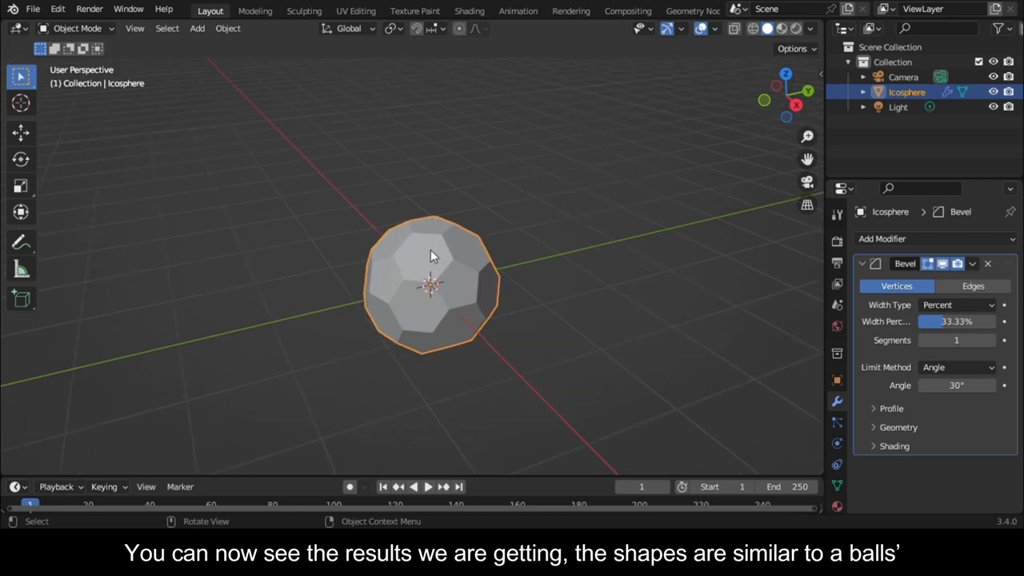
scroll(up, 3)
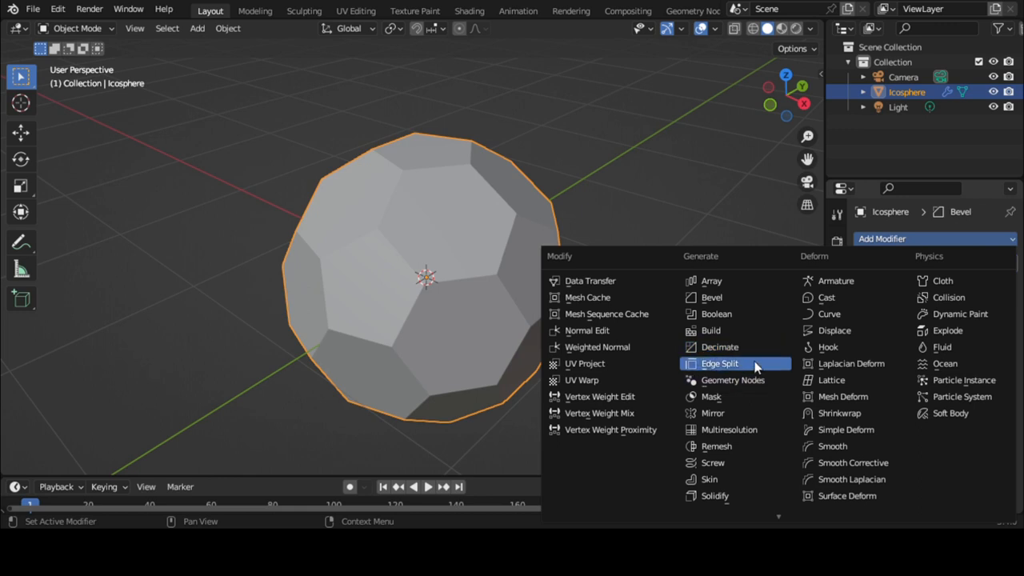
Add Edge Split and a Simple Subdivision Surface with viewport levels 2
click(719, 363)
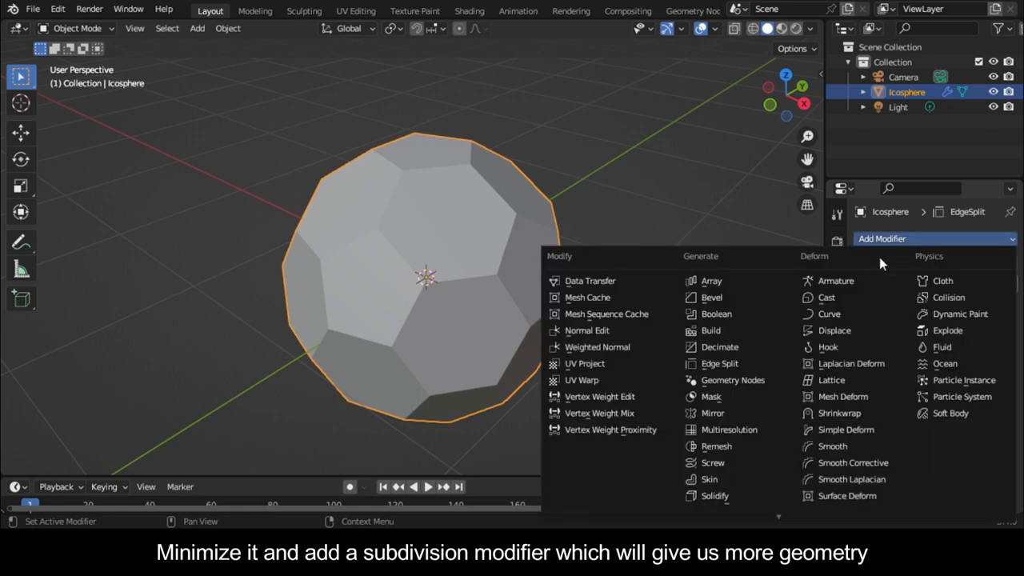
mouse_move(719, 363)
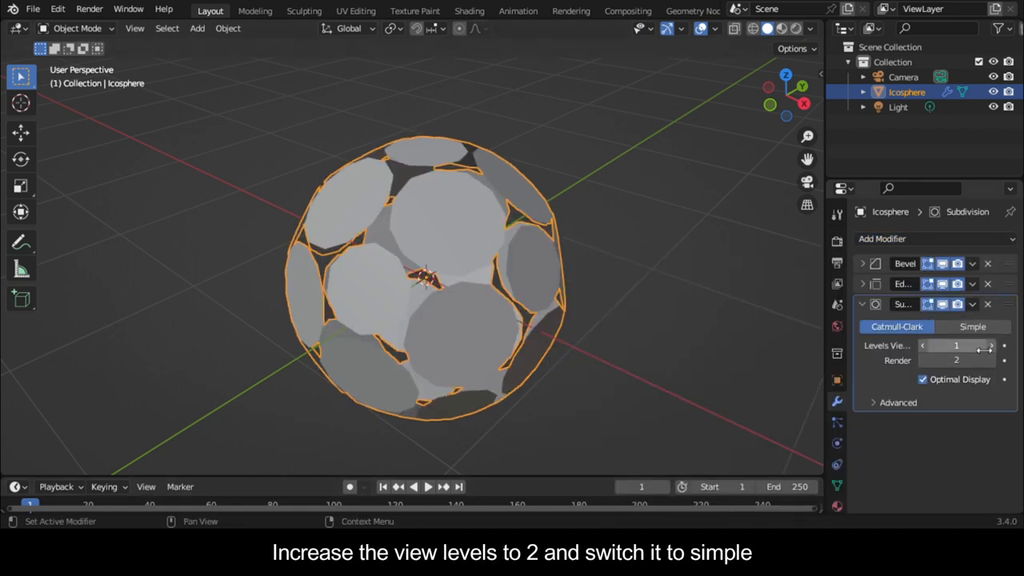
click(956, 345)
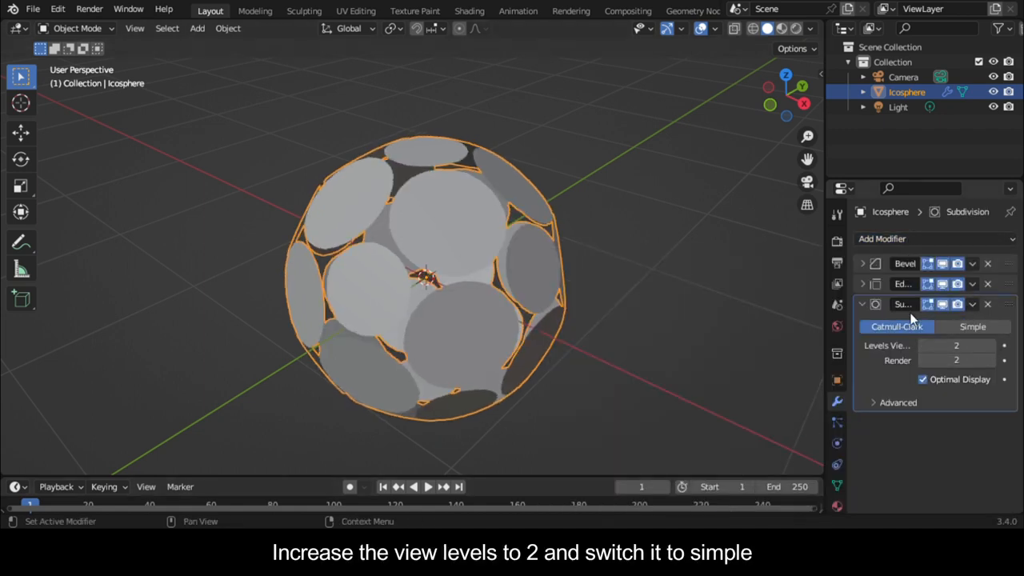
click(972, 326)
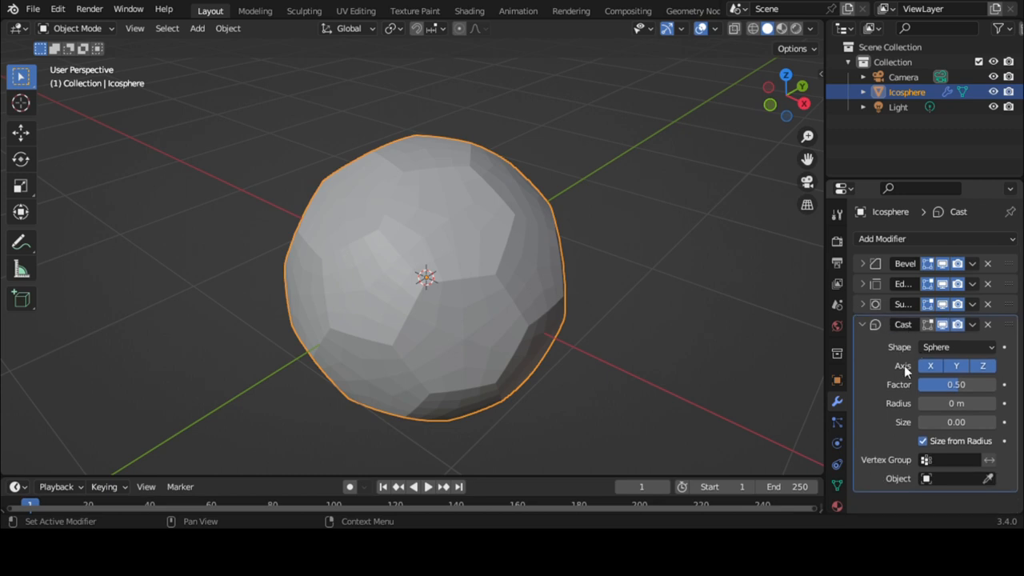
mouse_move(970, 347)
text(1)
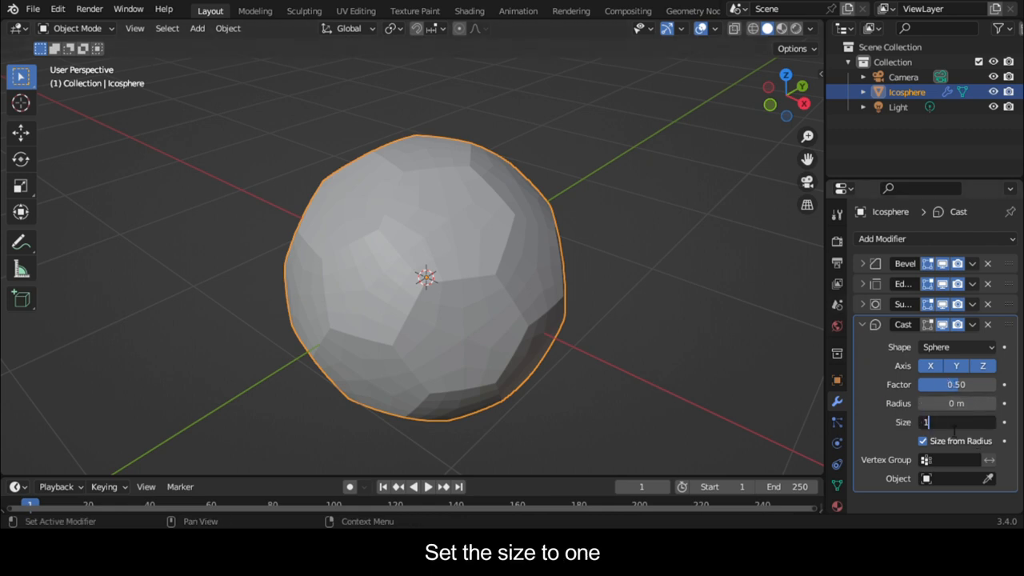
Confirm the Cast modifier's size of 1 and collapse its panel
key(Return)
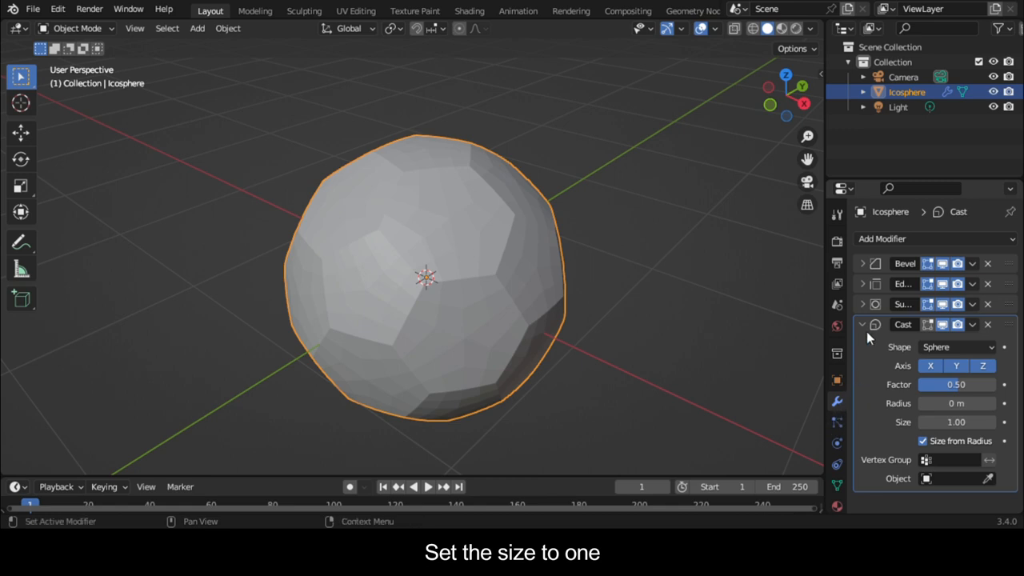
click(862, 324)
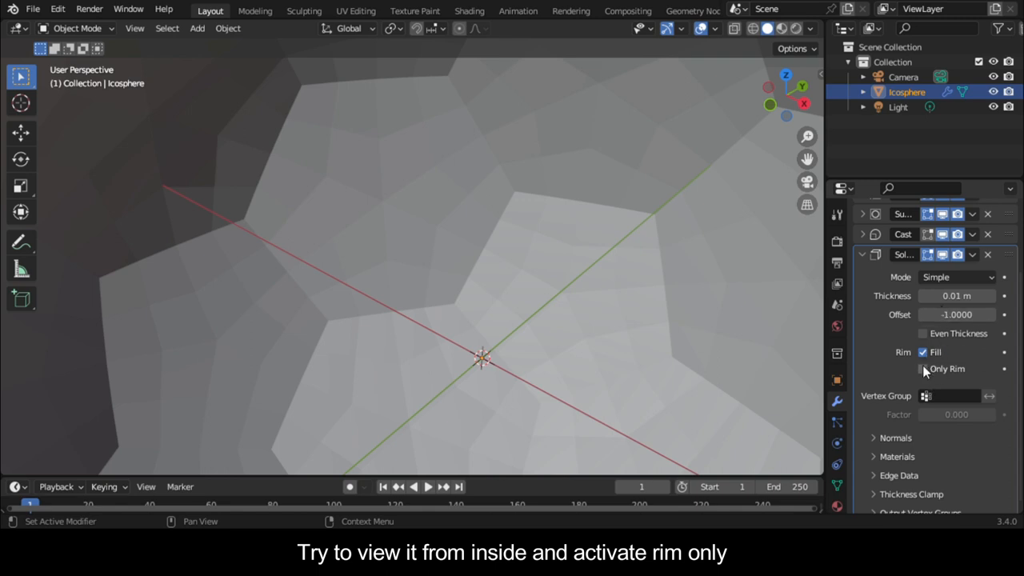
Turn on Only Rim for the Solidify modifier and set thickness to 0.05 m
click(922, 368)
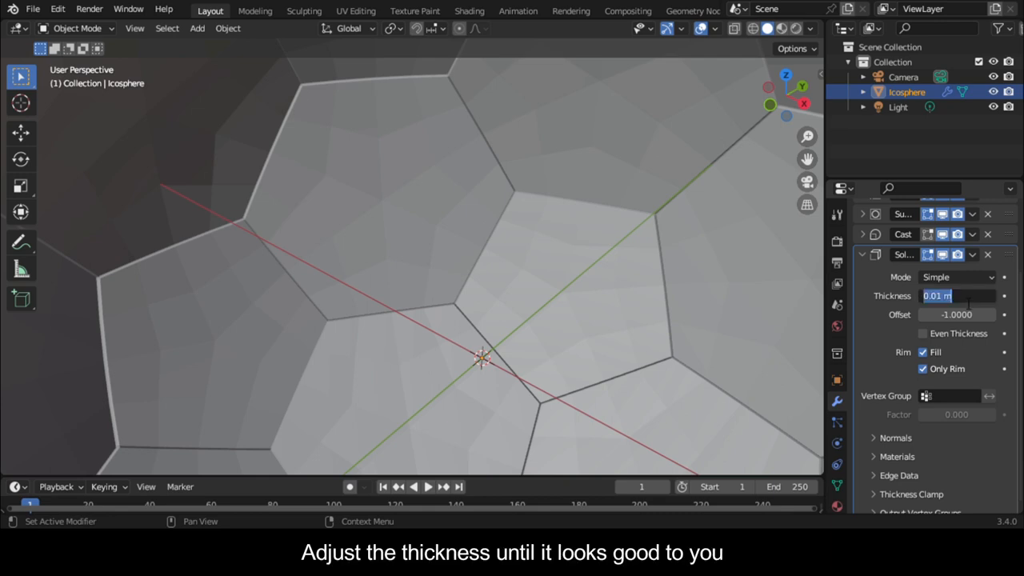
text(0.2)
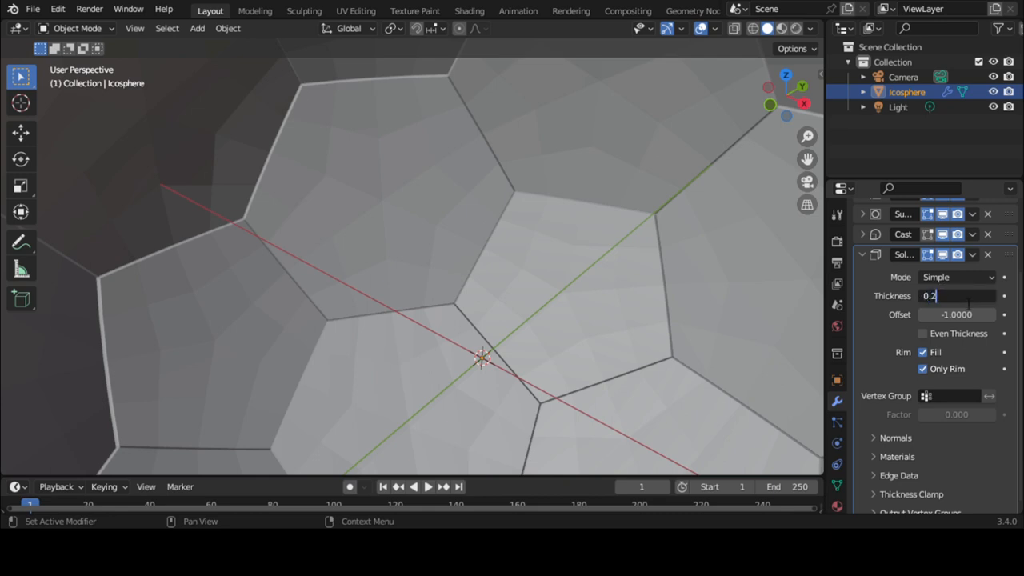
key(Return)
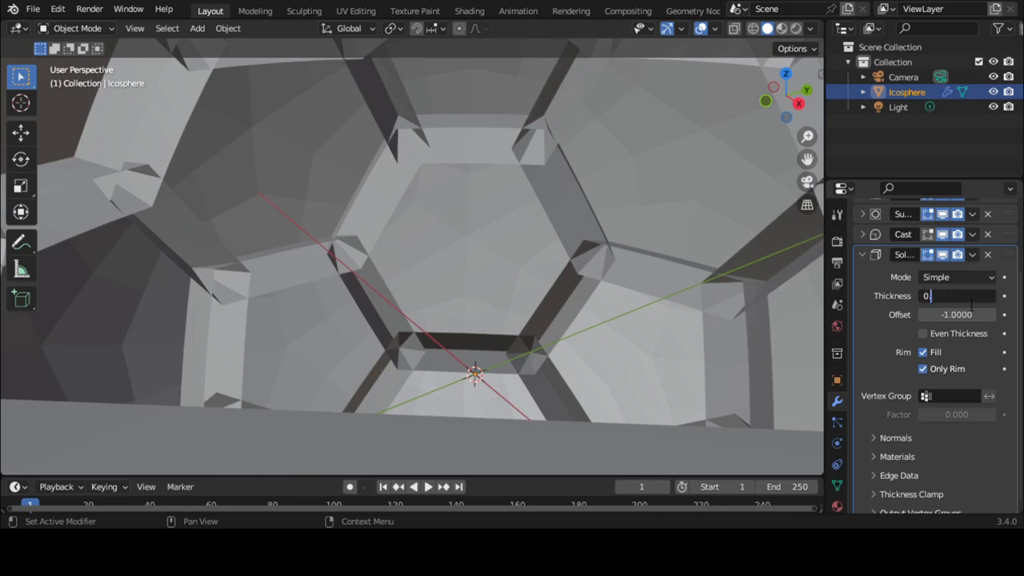
text(0.1 m)
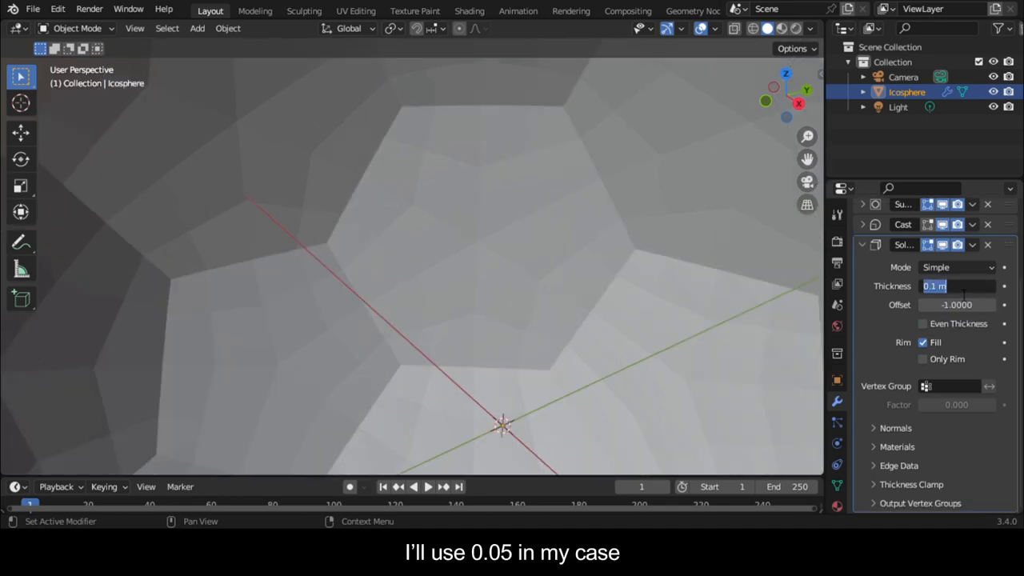
text(05)
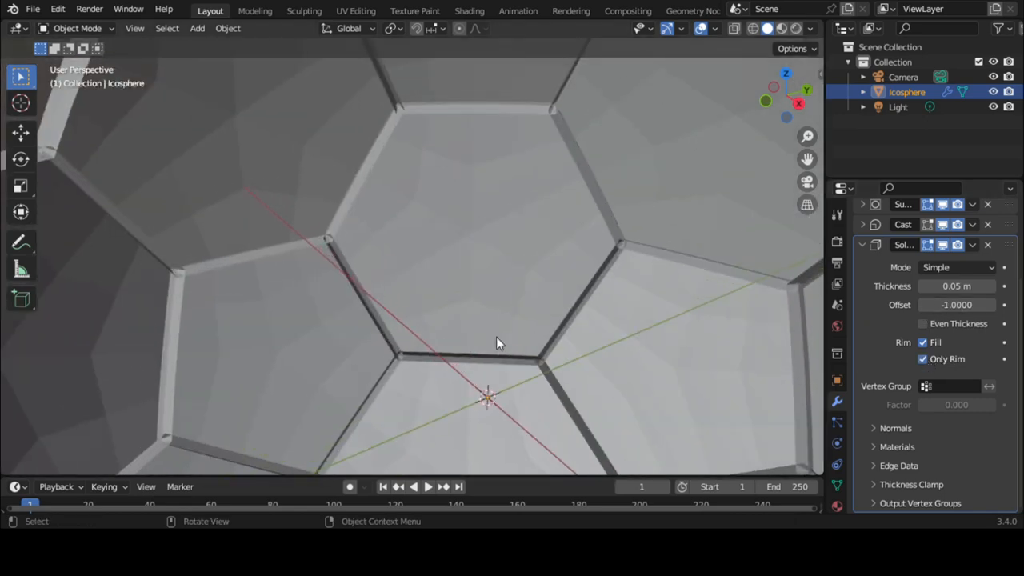
drag(496, 344, 519, 376)
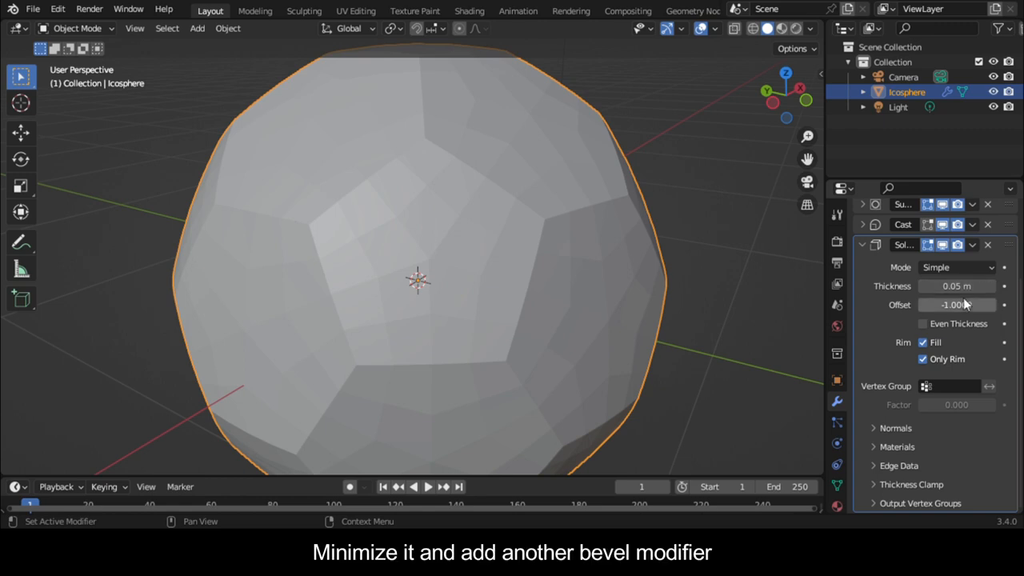
Add a second Bevel with 3 segments and Percent width dragged to about 33%
click(881, 239)
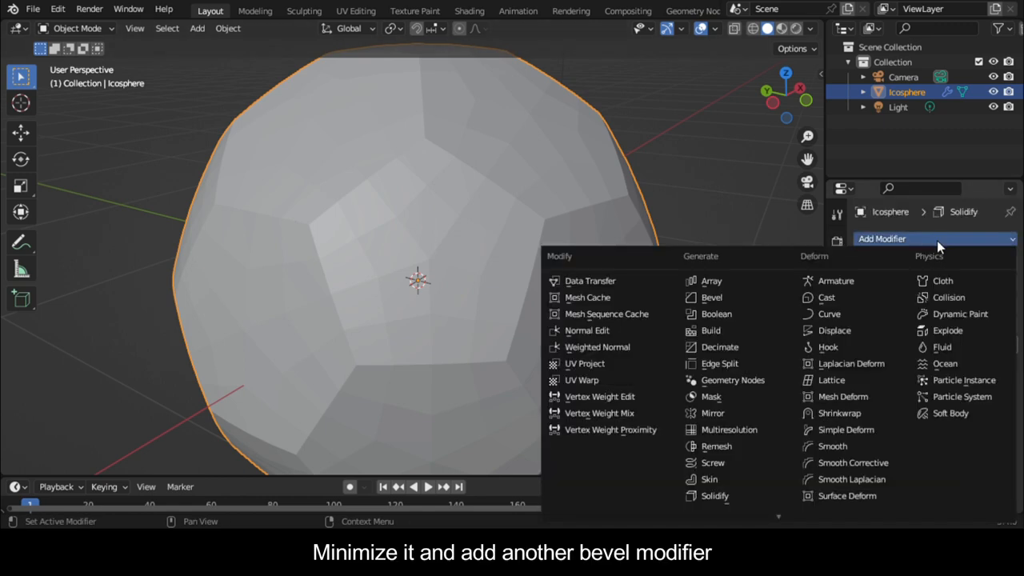
mouse_move(830, 314)
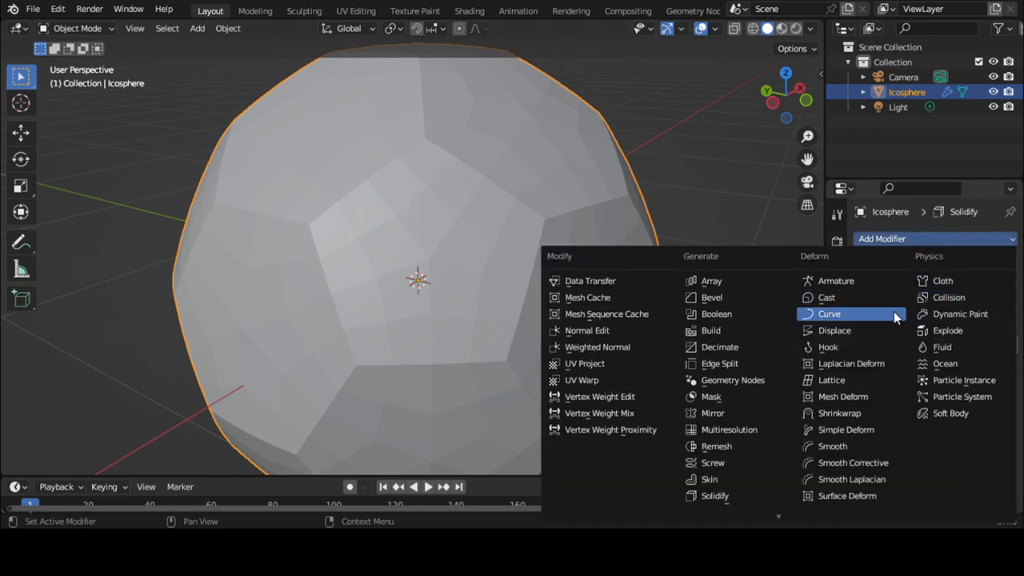
click(711, 297)
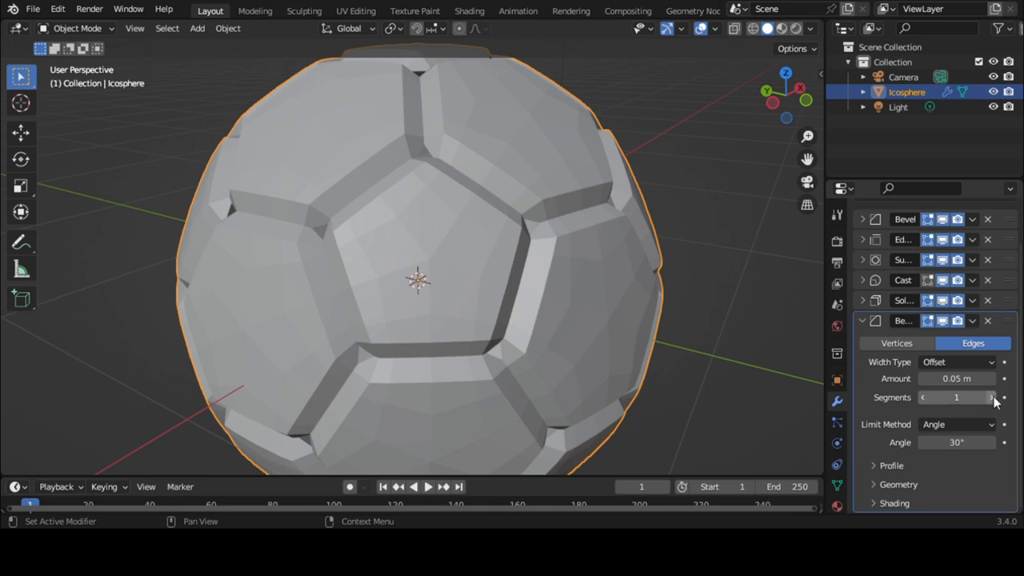
click(990, 397)
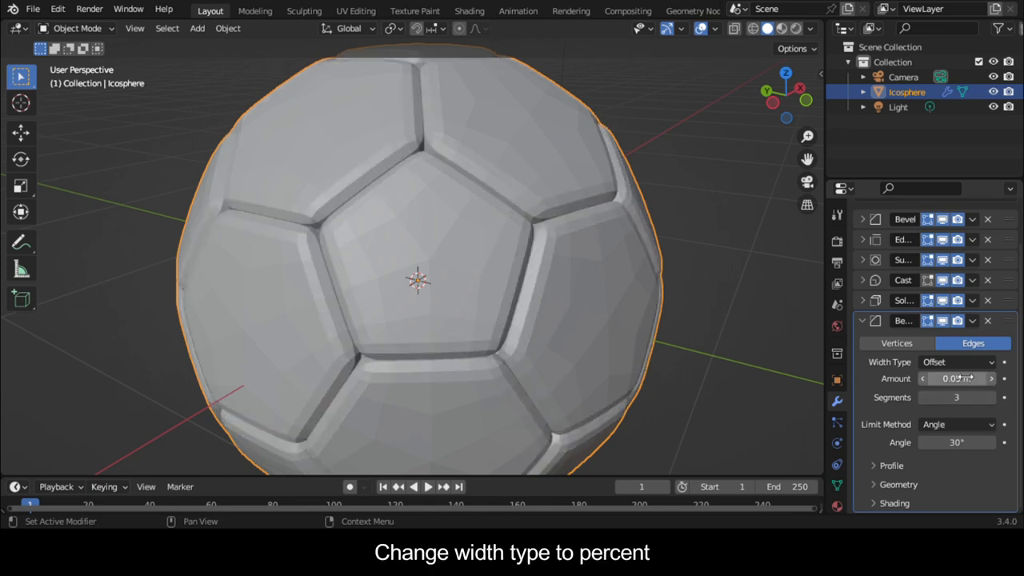
click(957, 362)
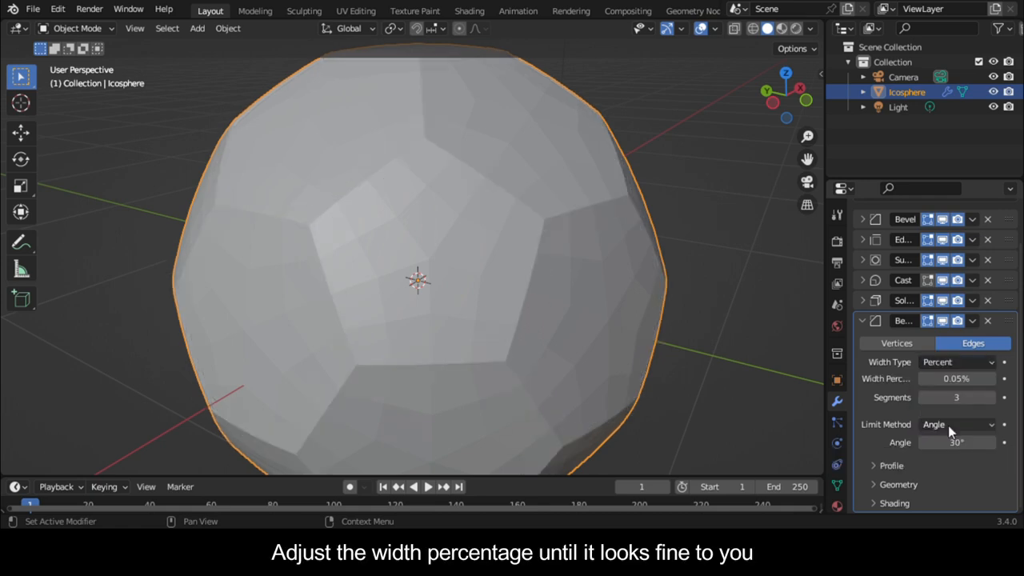
drag(956, 378, 1000, 378)
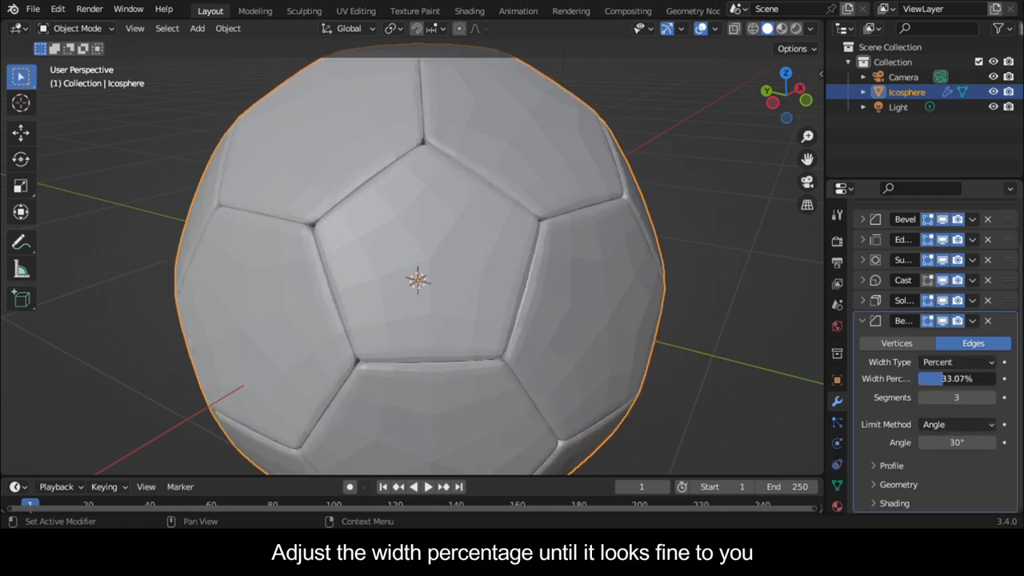
drag(928, 378, 984, 378)
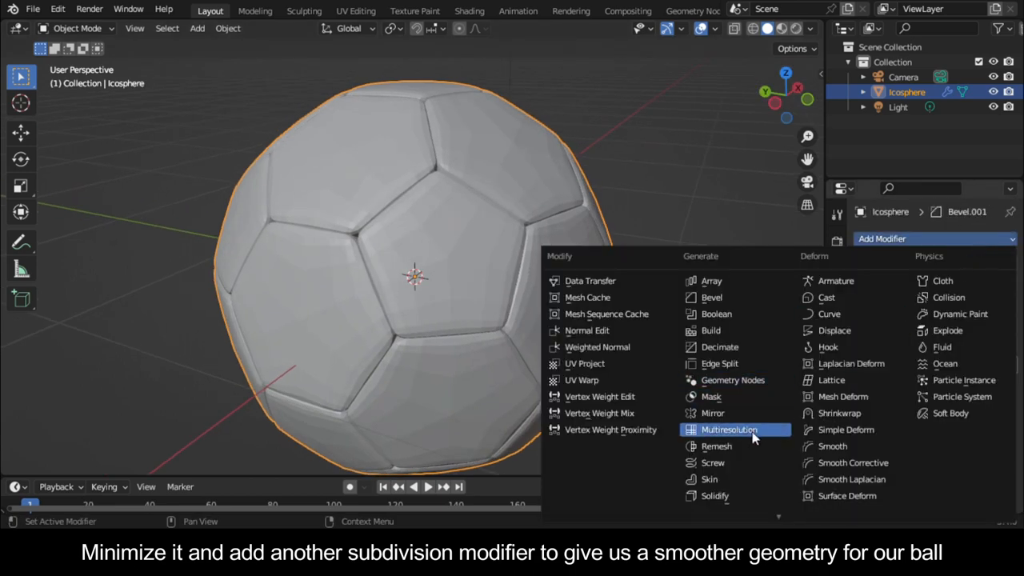
mouse_move(729, 446)
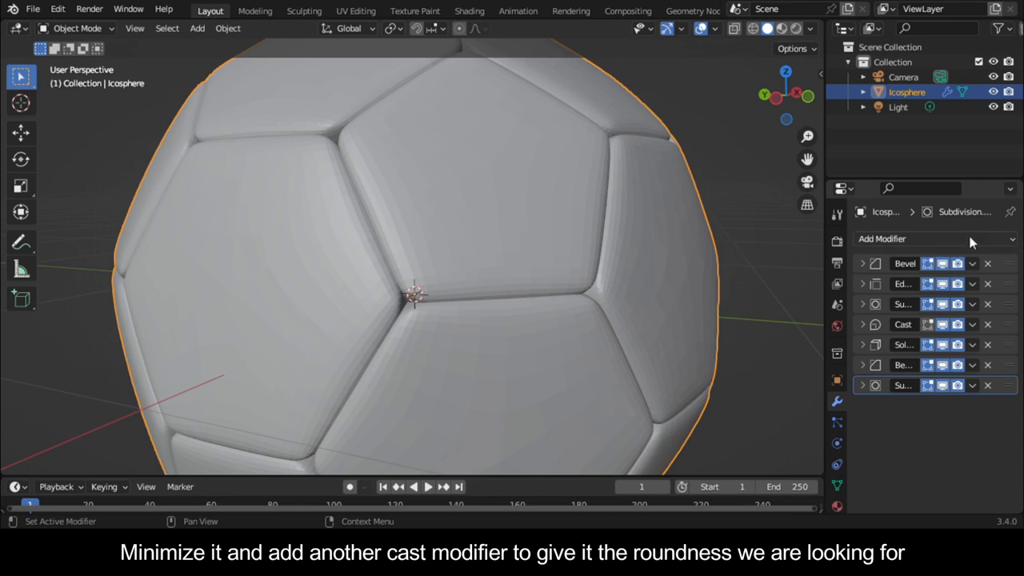
Add Cast.001 at the end of the modifier stack
click(882, 239)
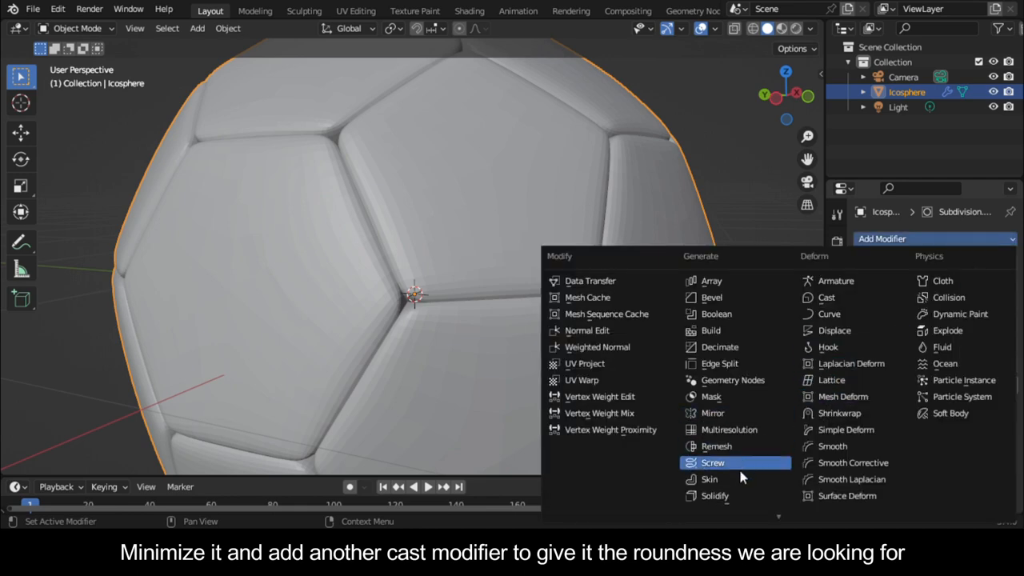
mouse_move(734, 445)
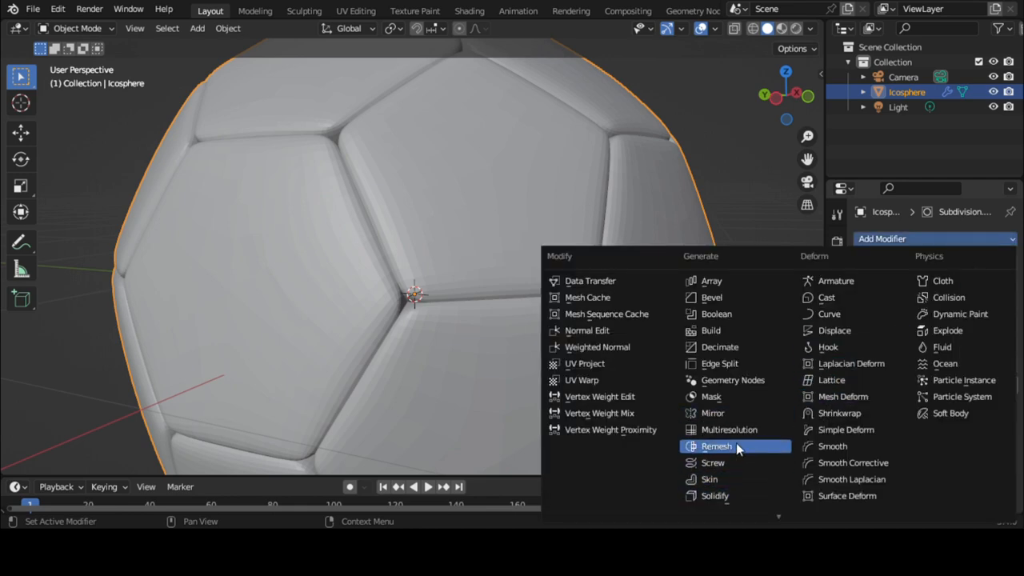
click(829, 297)
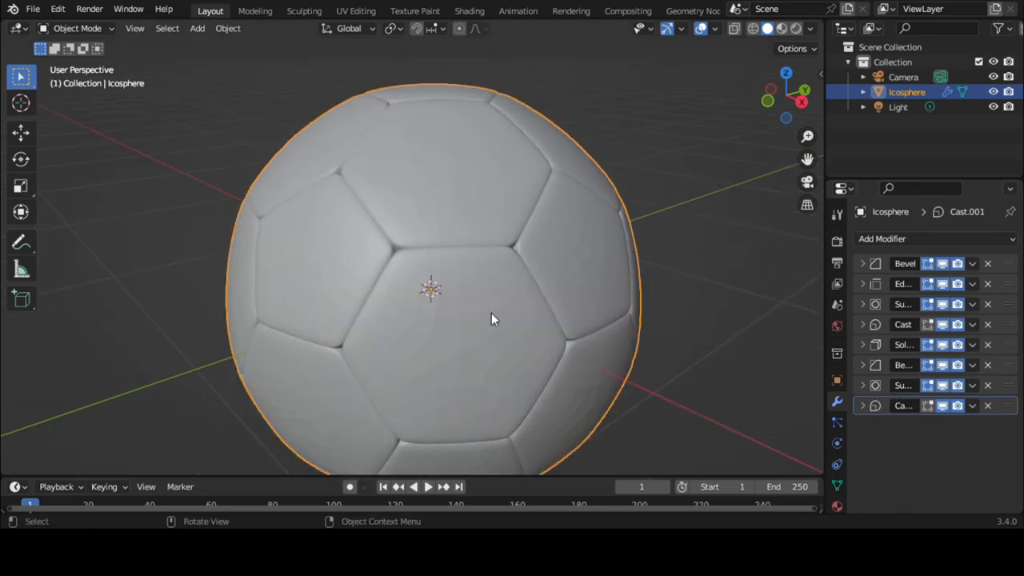
mouse_move(590, 379)
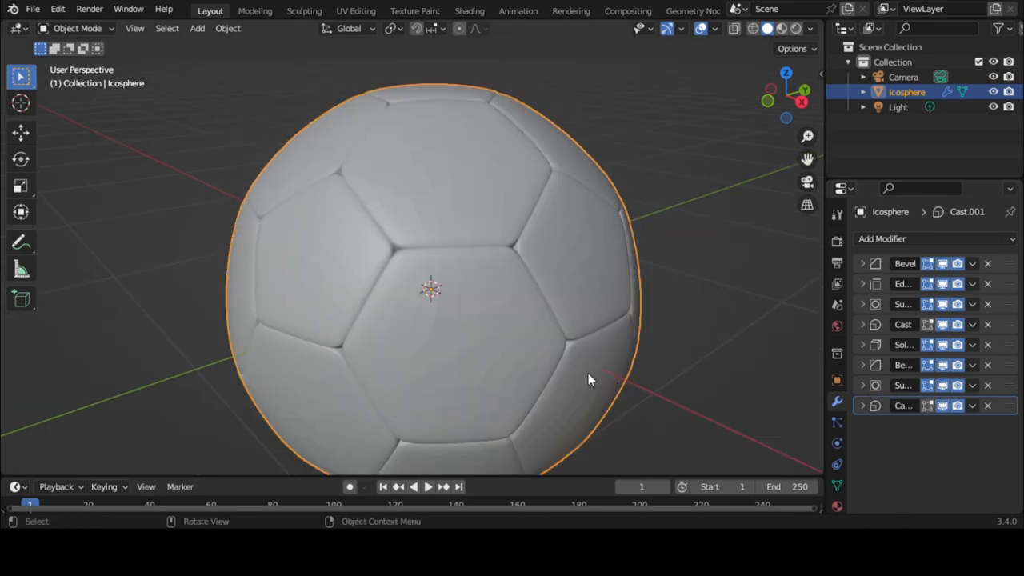
mouse_move(796, 345)
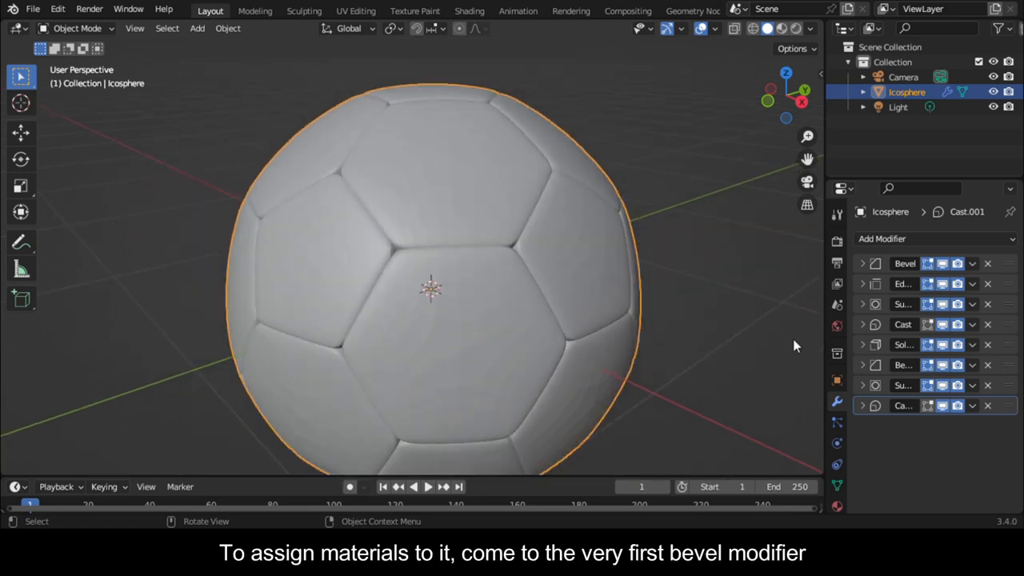
Enter material index 2 in the first Bevel modifier's Shading options
click(862, 263)
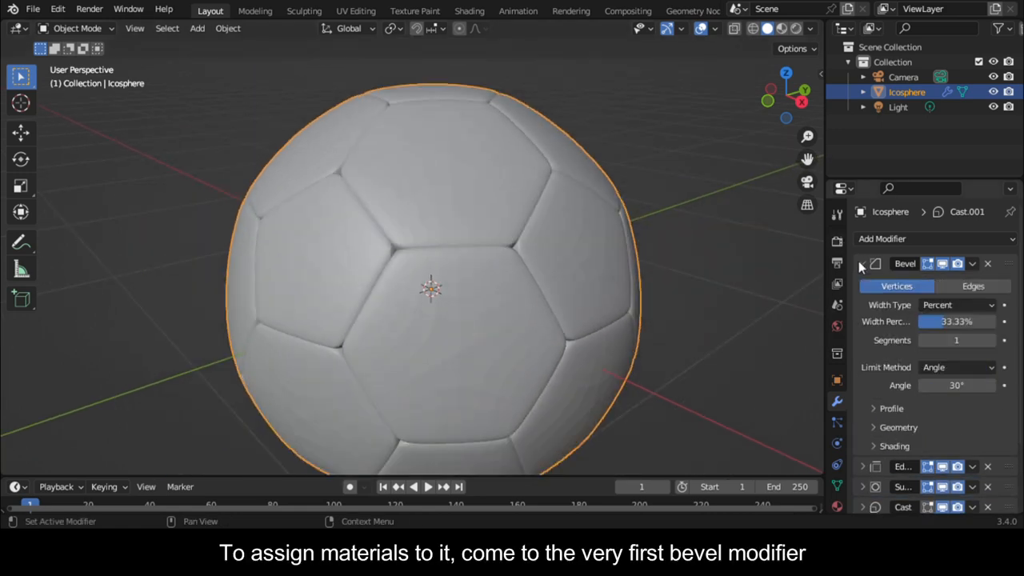
click(862, 263)
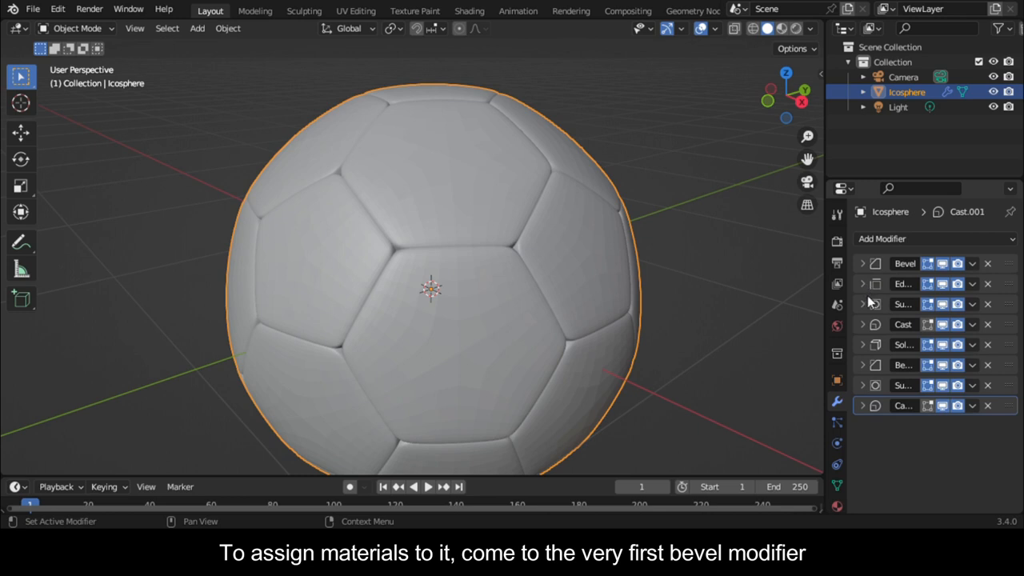
click(862, 263)
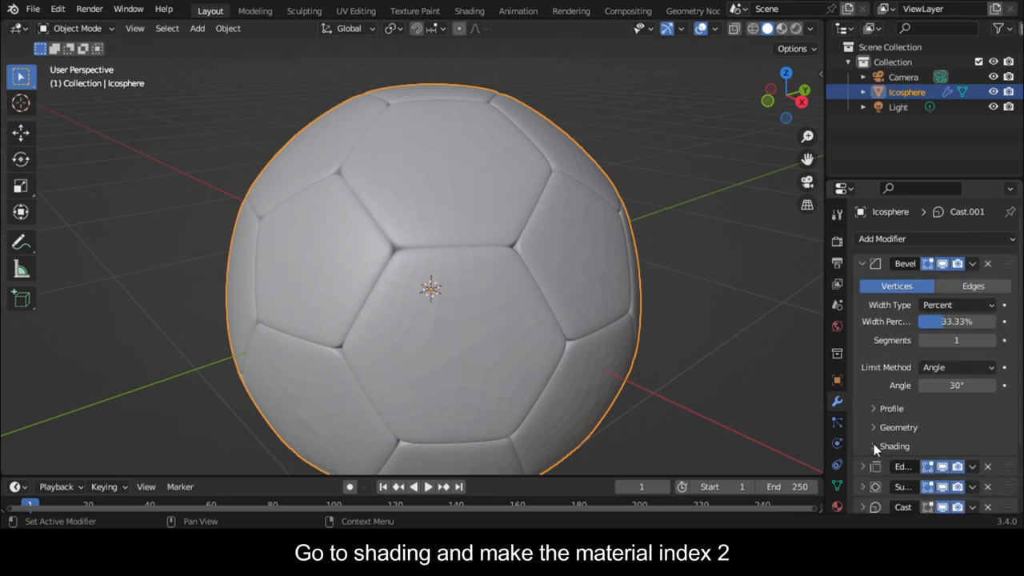
click(894, 445)
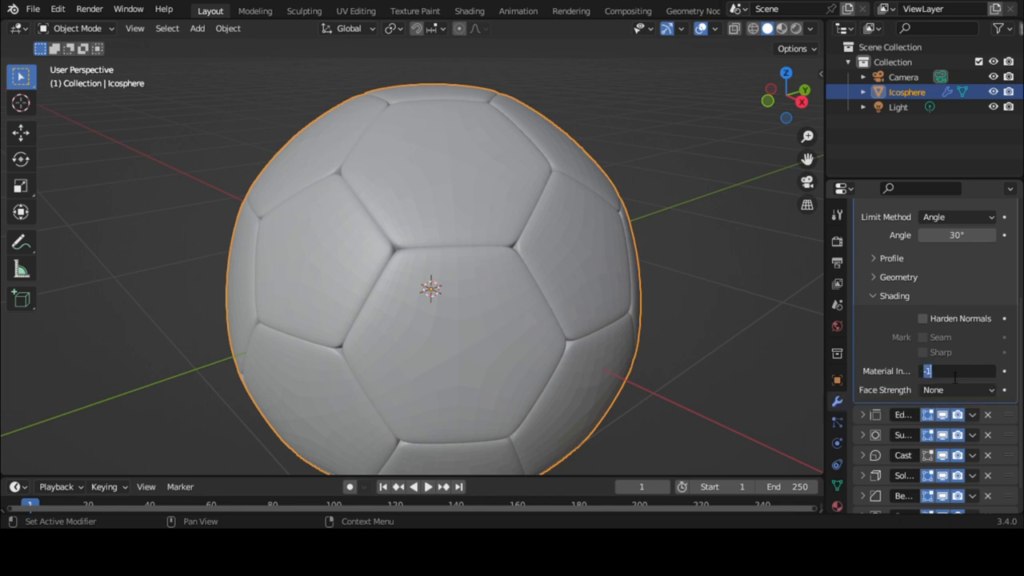
text(2)
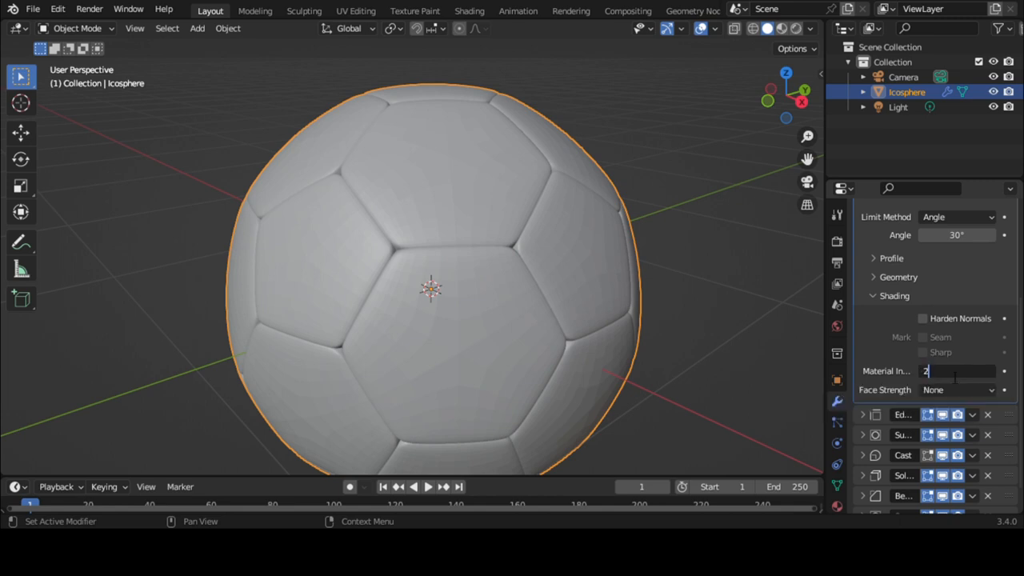
key(Return)
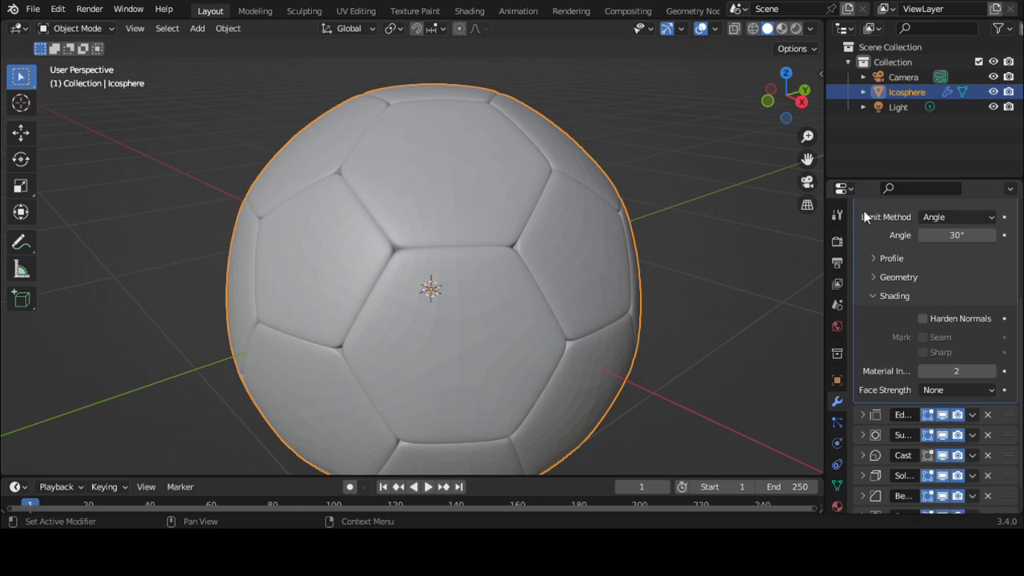
mouse_move(908, 442)
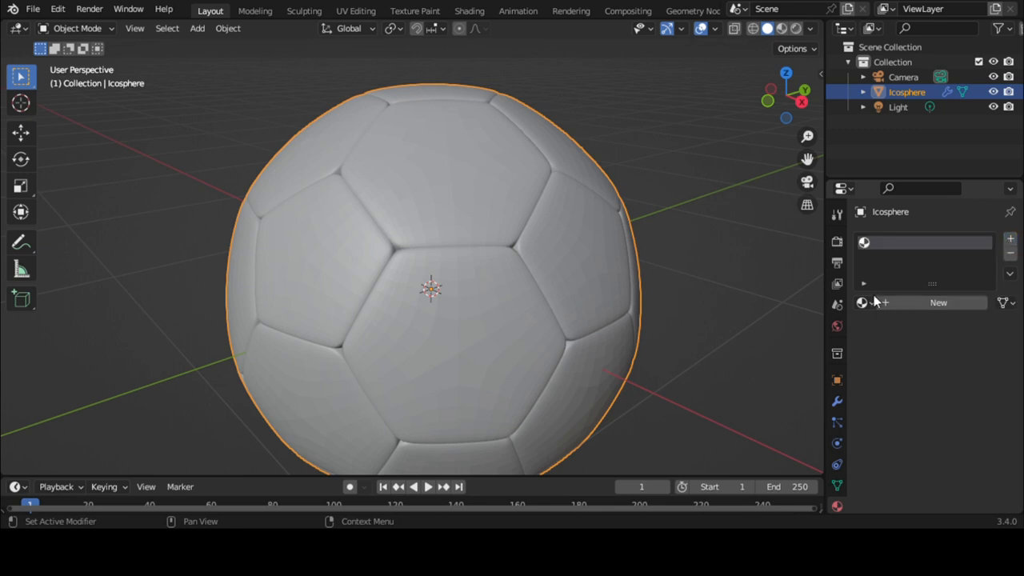
Create Material, add a second slot, and create Material.001 in it
click(937, 302)
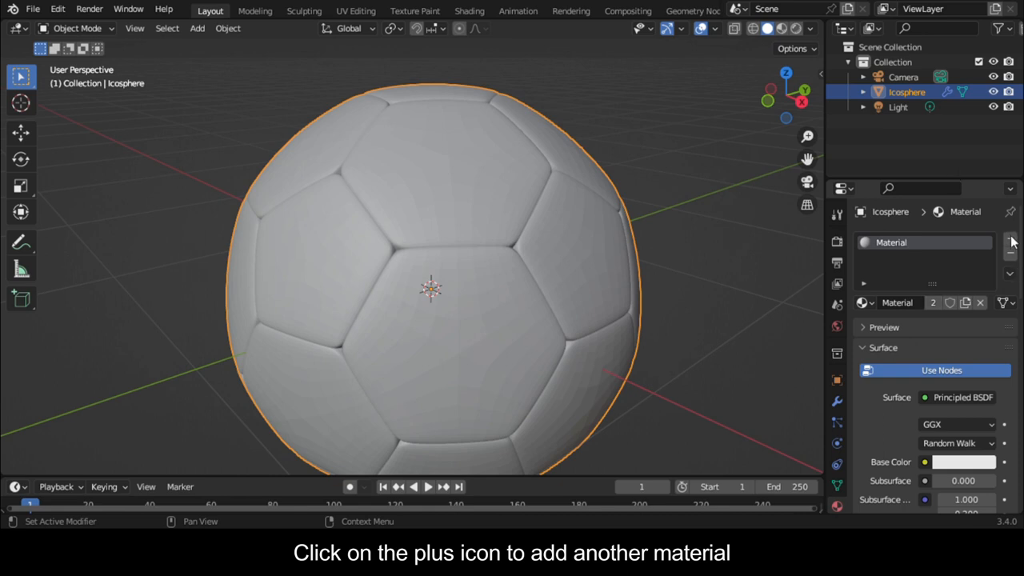
click(1010, 241)
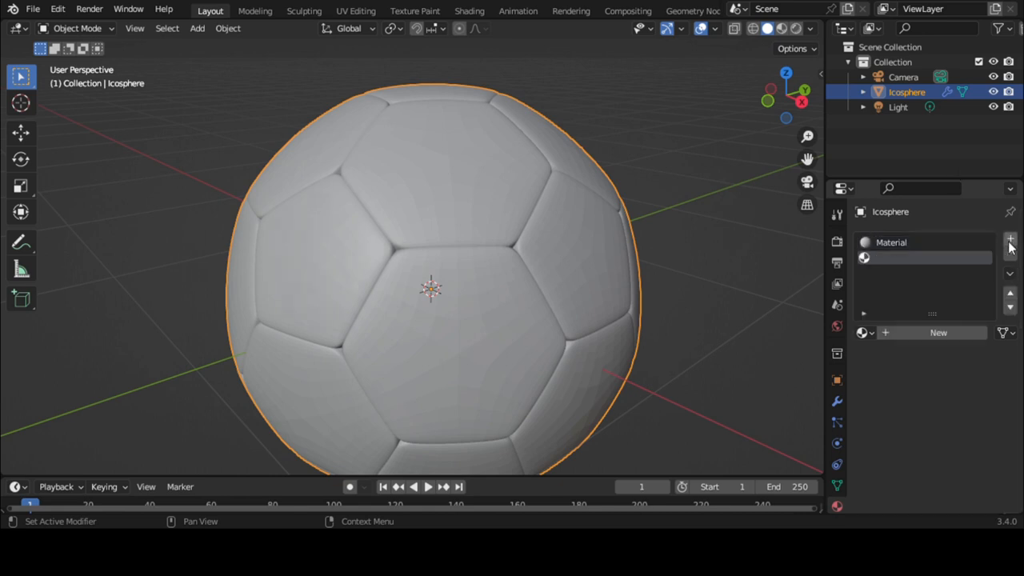
click(1009, 240)
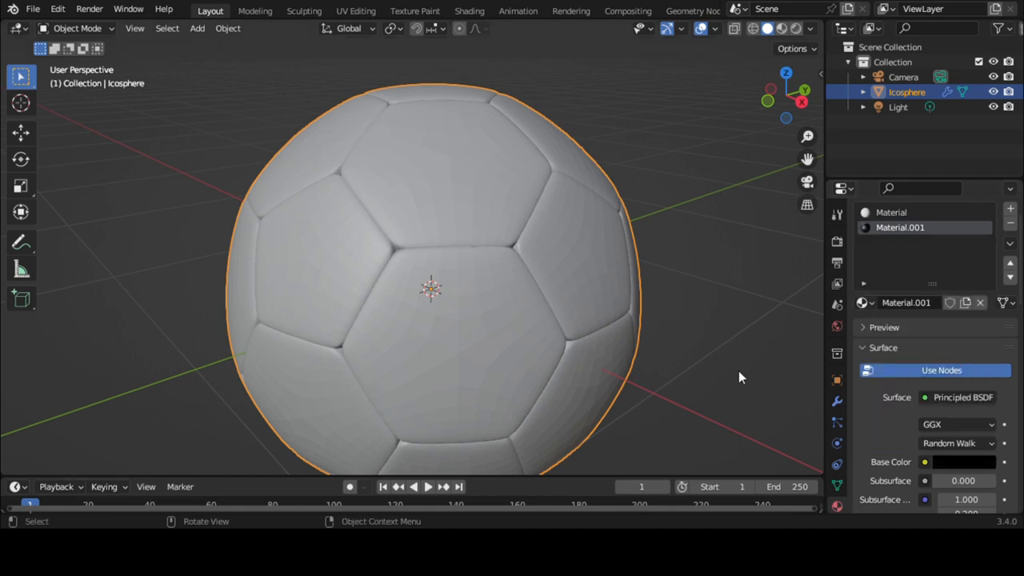
mouse_move(644, 356)
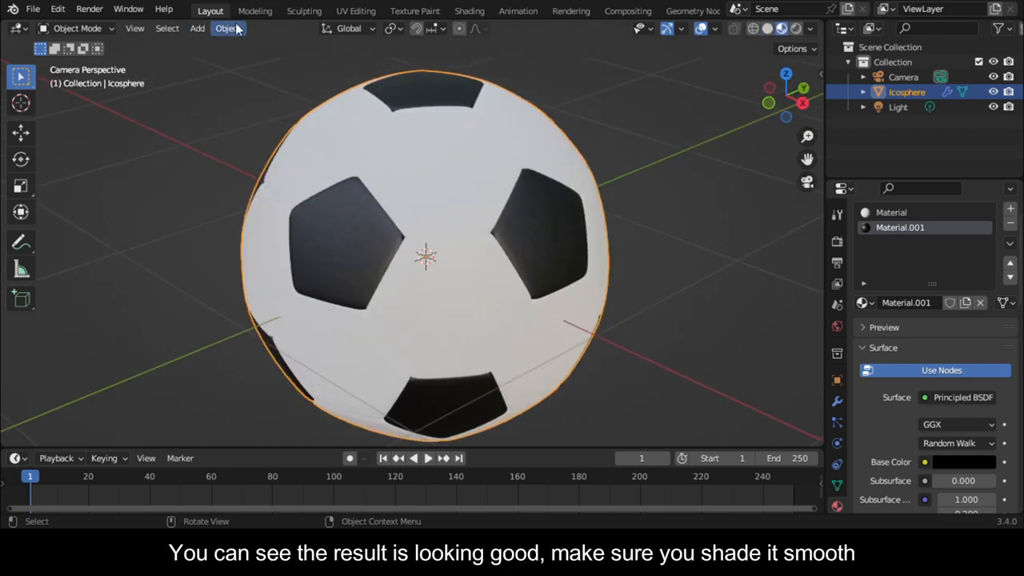
Apply Shade Smooth to the soccer ball from the Object menu
click(228, 28)
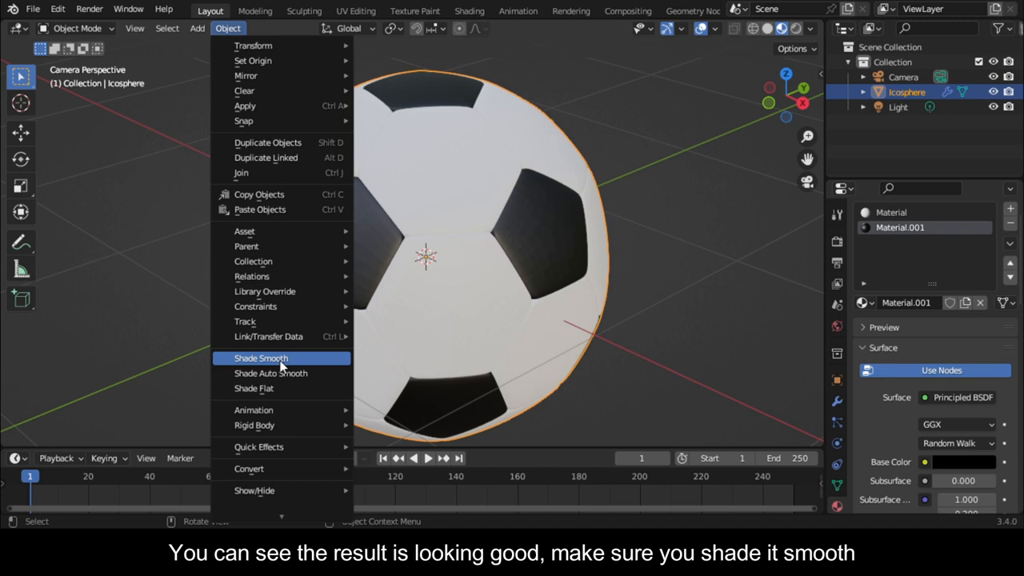
click(260, 357)
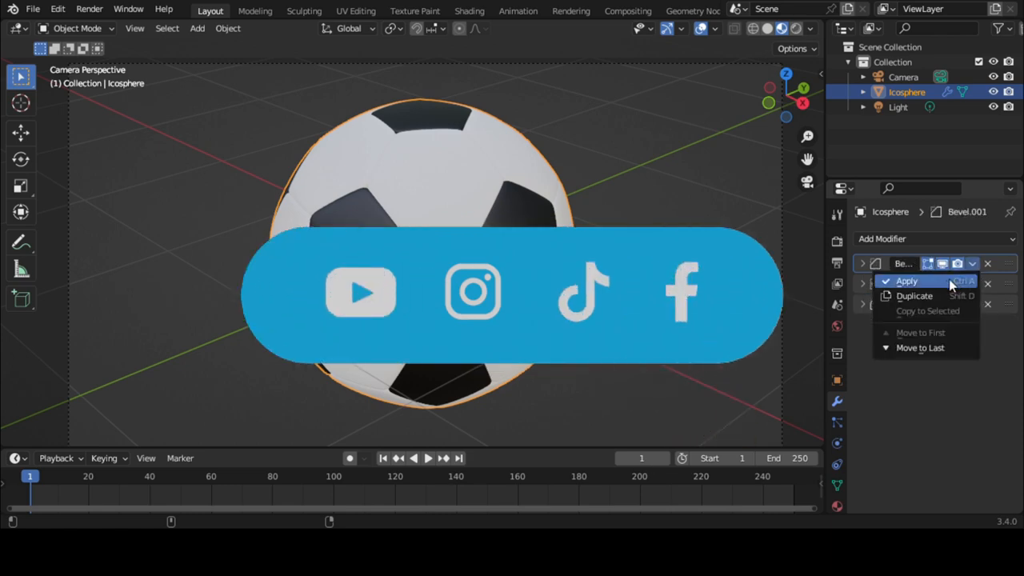
Apply the soccer ball's modifier stack, baking it into the mesh
click(906, 280)
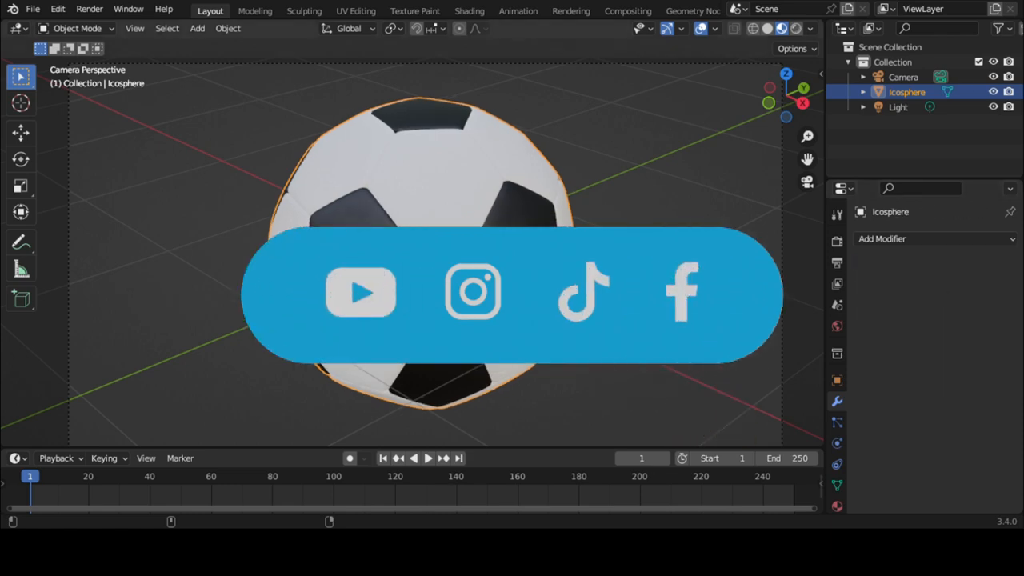